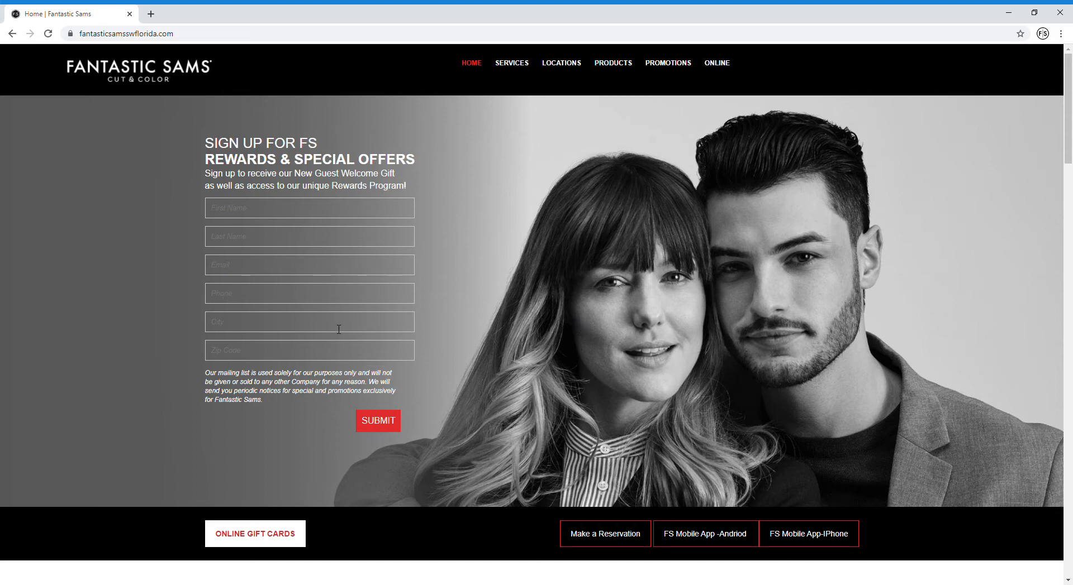
mouse_move(552, 212)
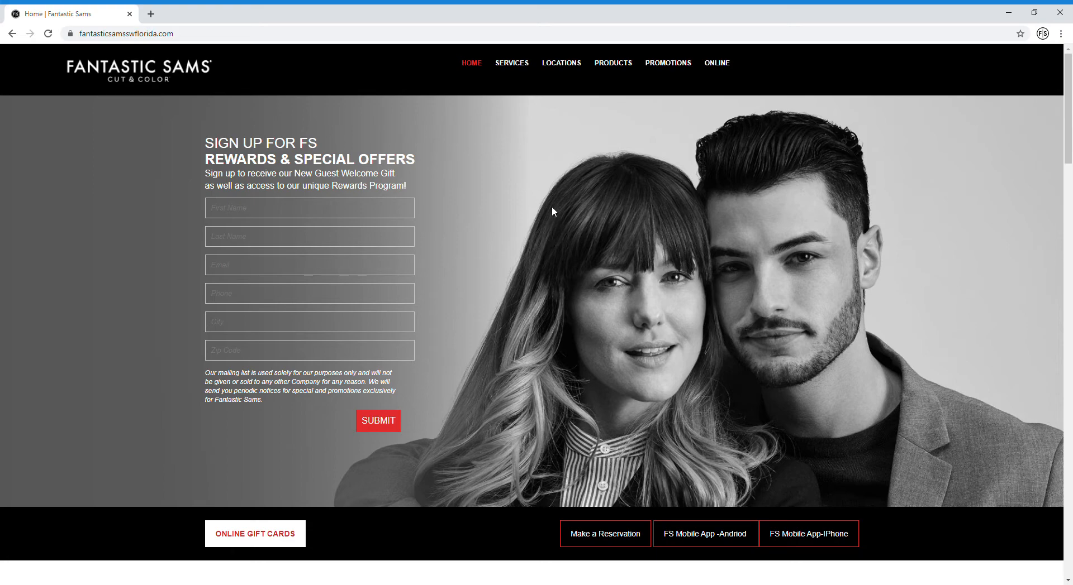
mouse_move(510, 226)
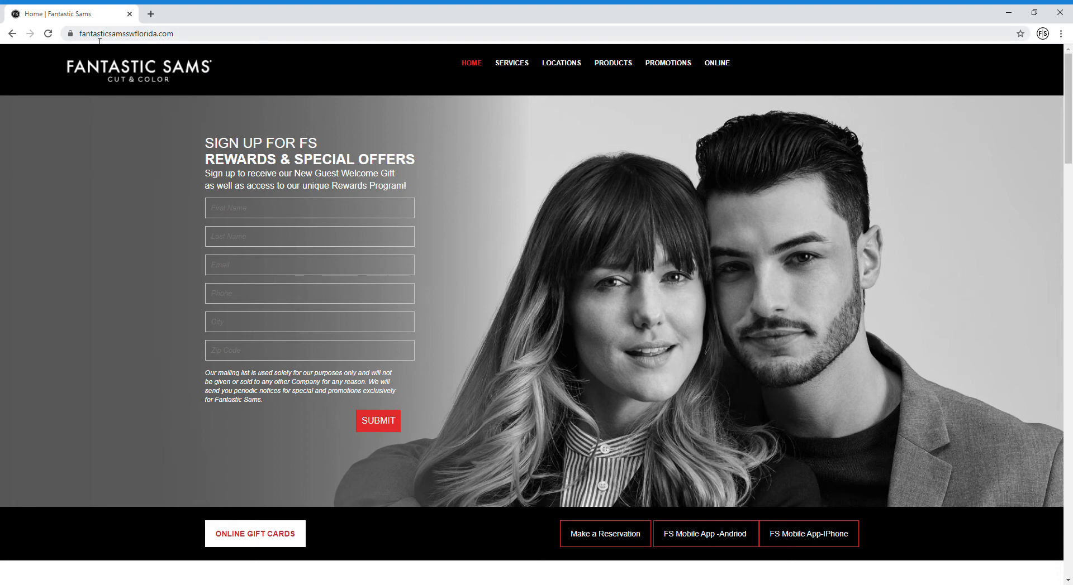
Step: Select the Fantastic Sams homepage address in the browser's address bar
left_click(125, 34)
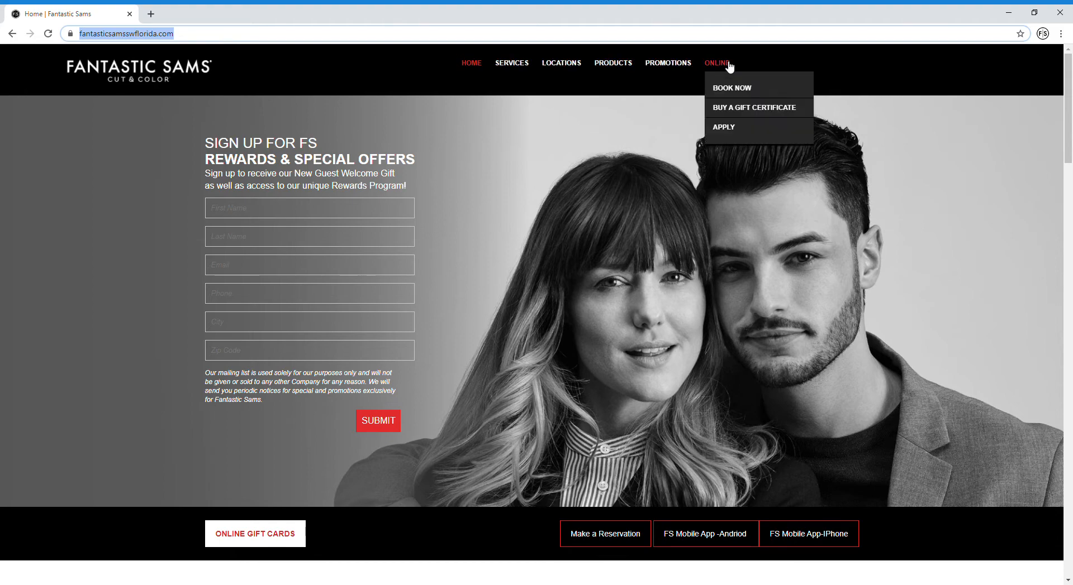
Step: Open the gift certificate page, switch to booking, and choose the Fantastic Sams Six Mile store
left_click(754, 108)
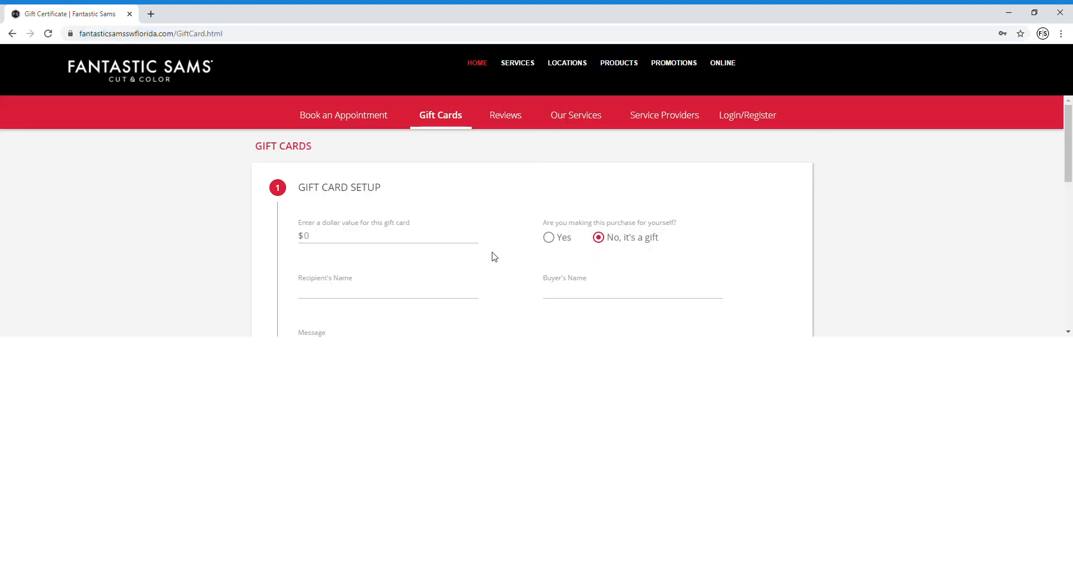
mouse_move(343, 115)
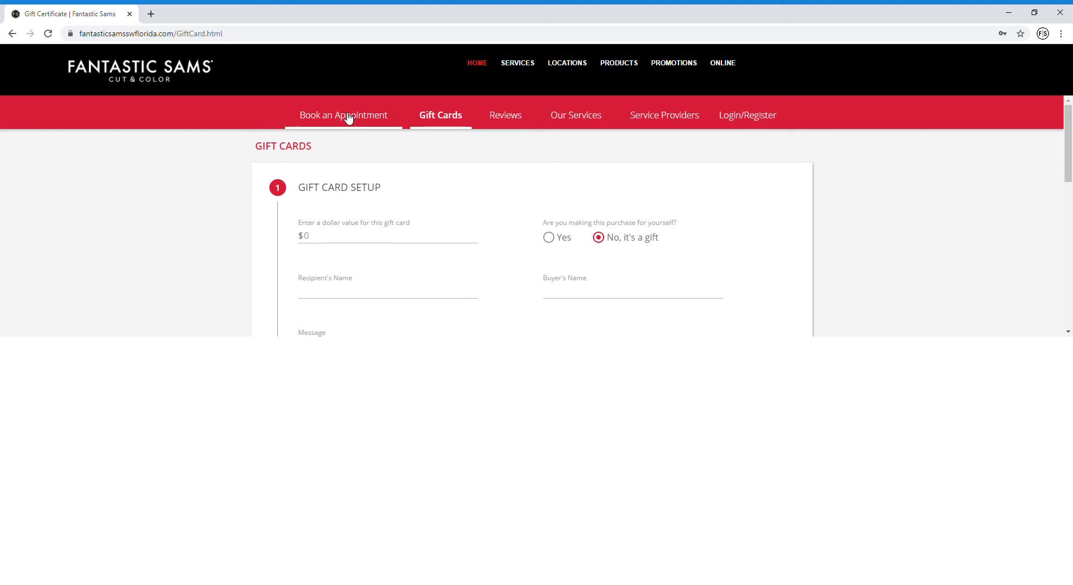
left_click(343, 115)
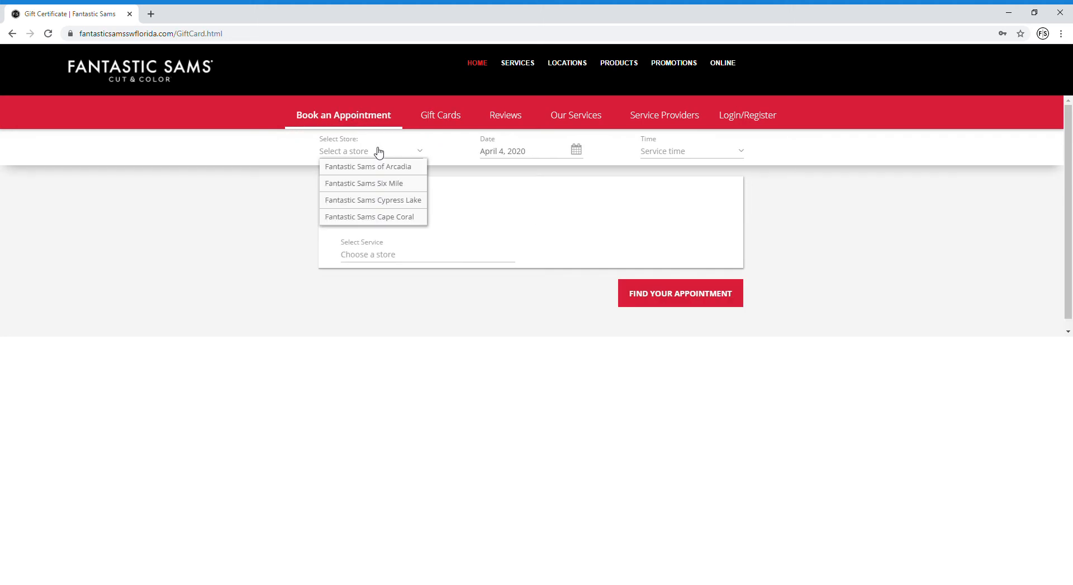
mouse_move(375, 183)
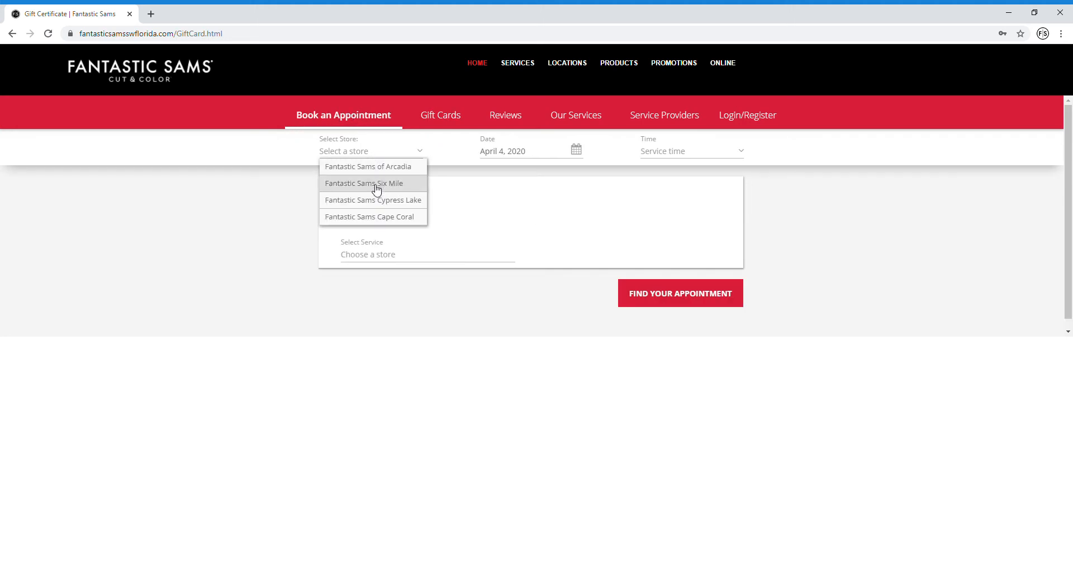
mouse_move(372, 216)
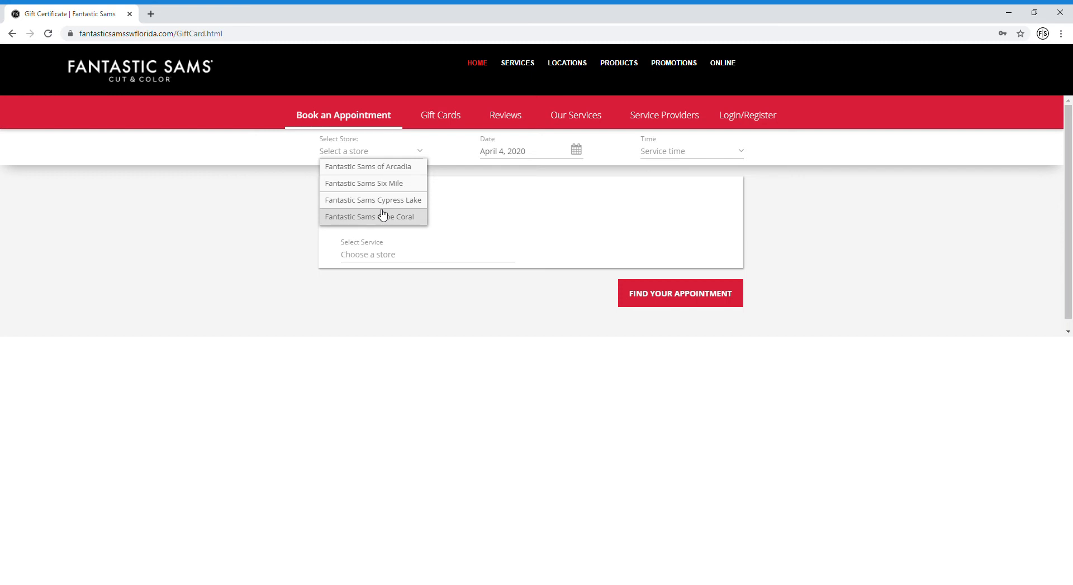
mouse_move(379, 187)
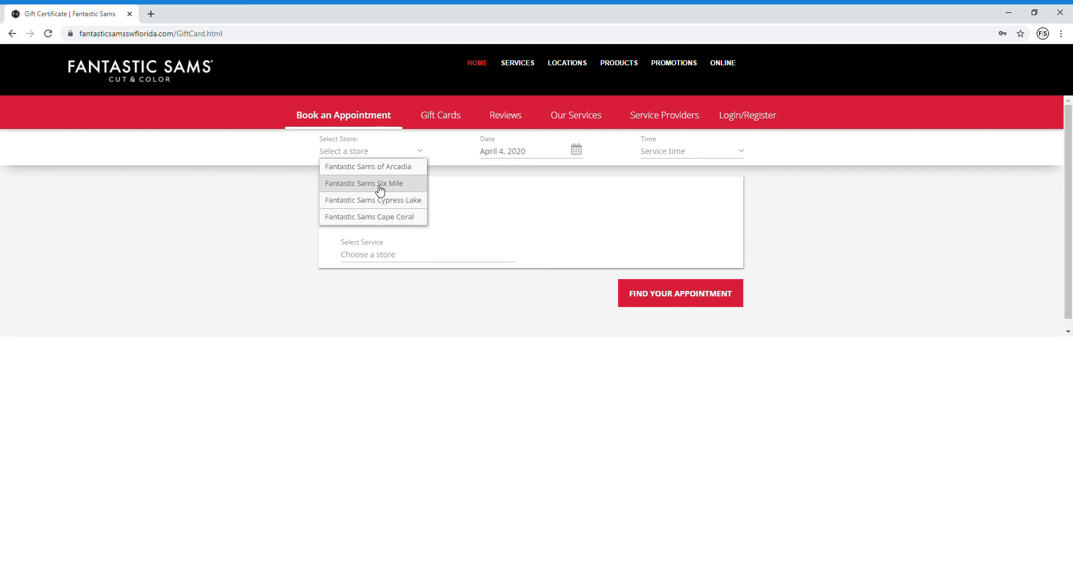
mouse_move(384, 171)
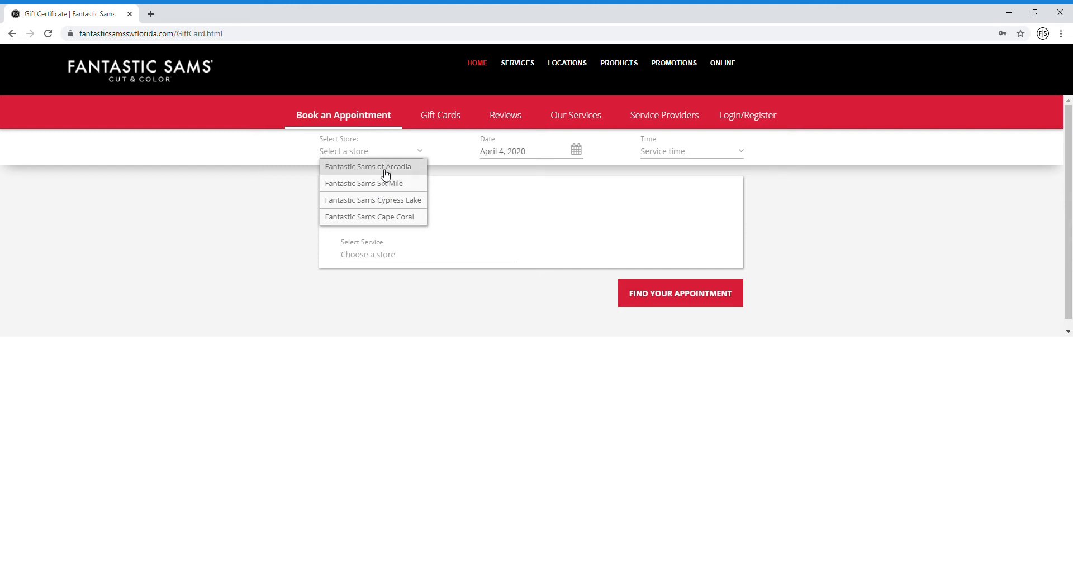
mouse_move(372, 183)
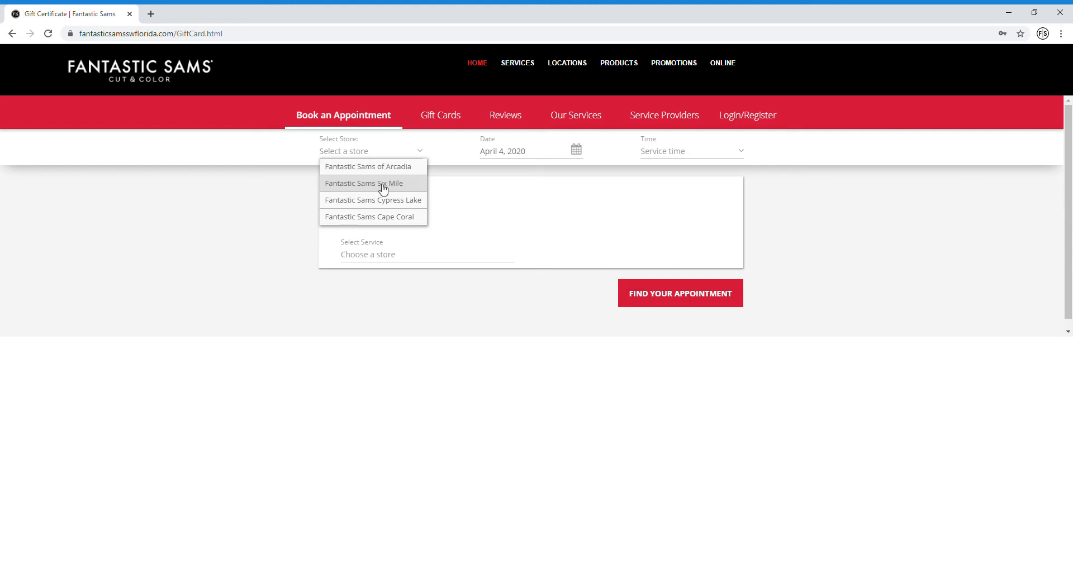
left_click(363, 184)
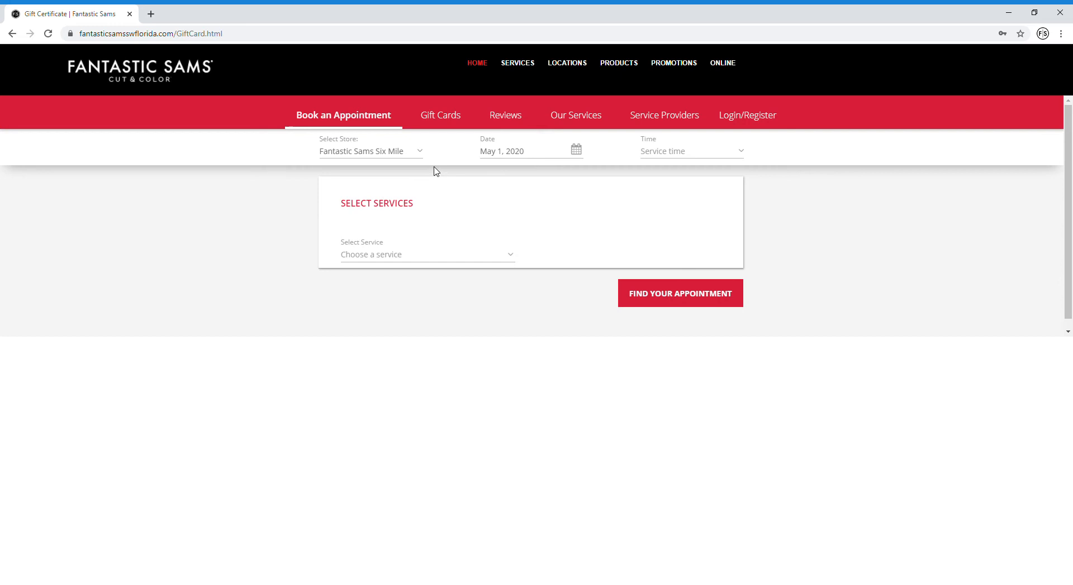
mouse_move(440, 115)
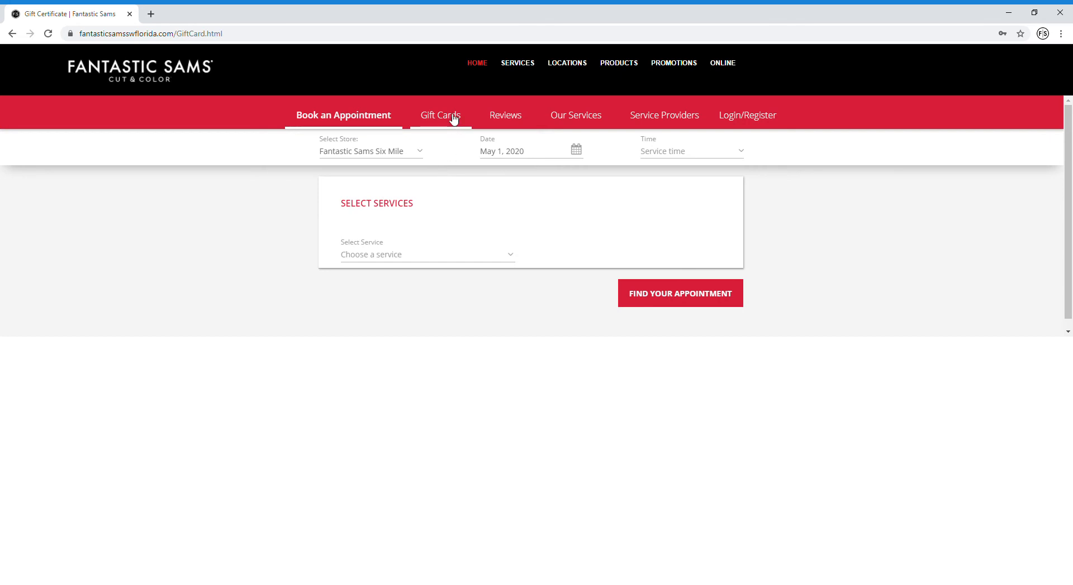
left_click(440, 115)
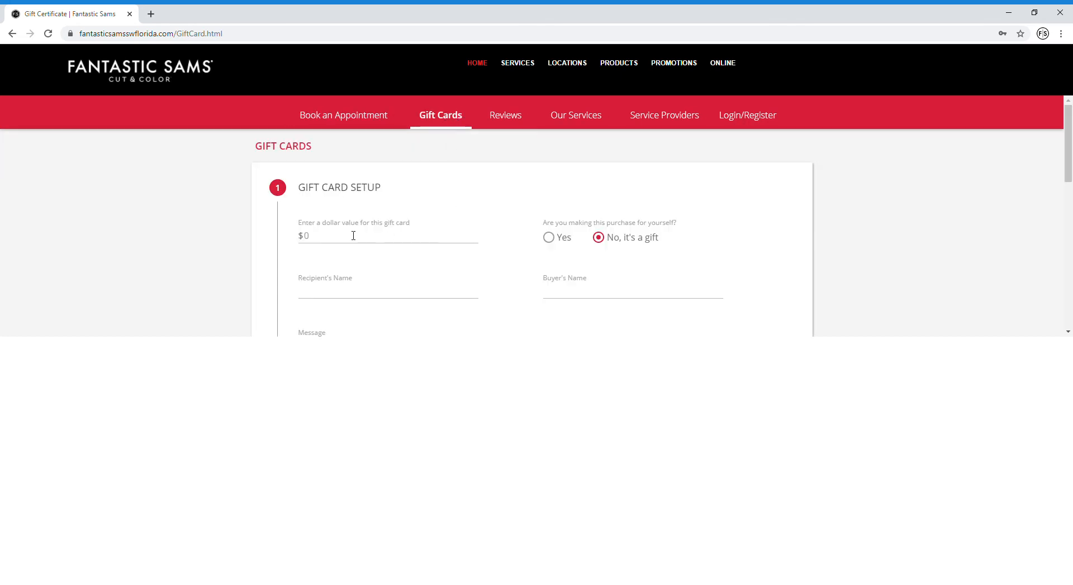
type("1")
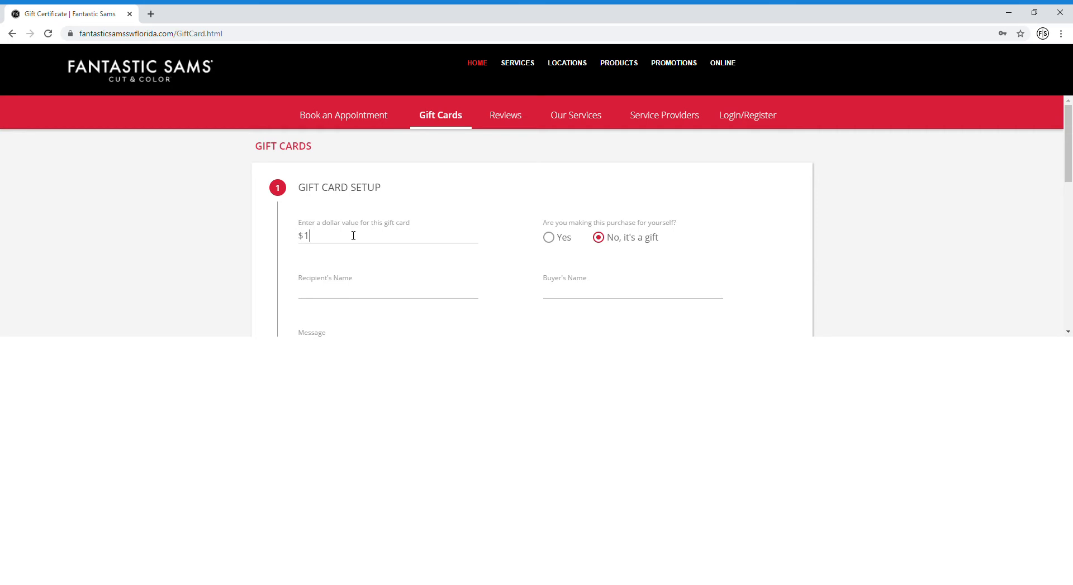
type("00")
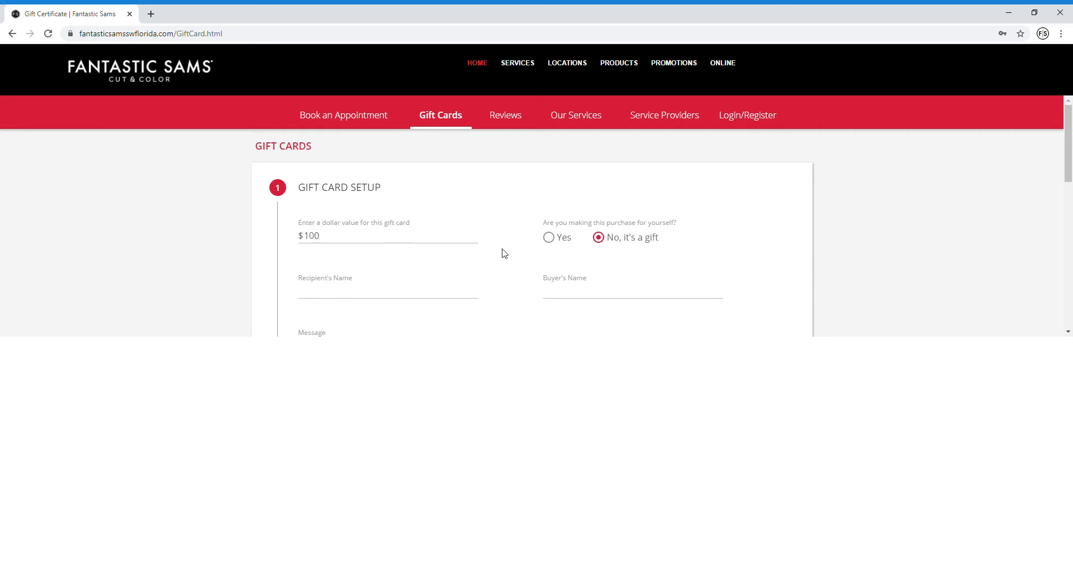
left_click(548, 237)
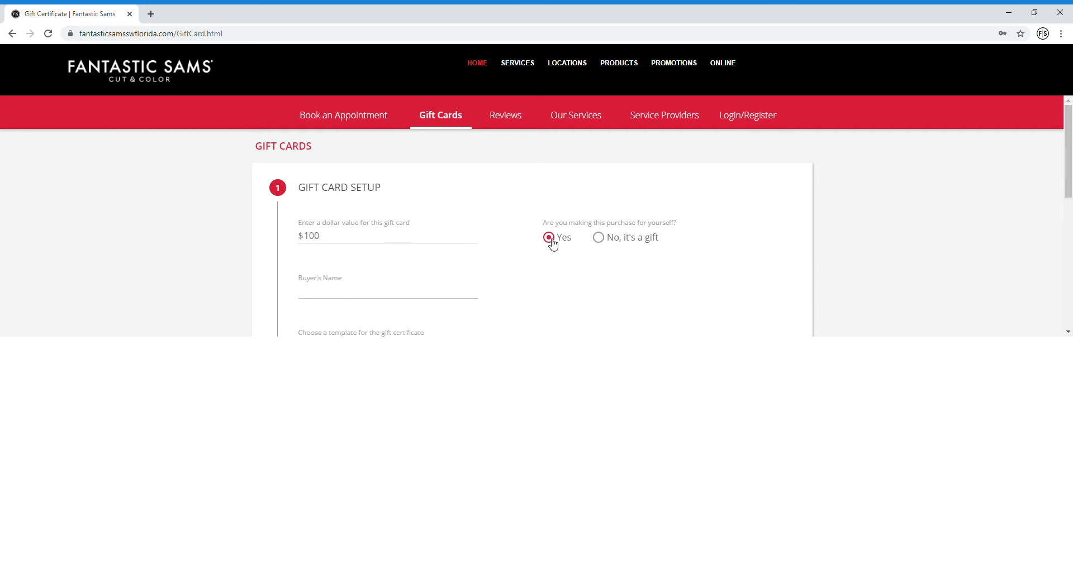
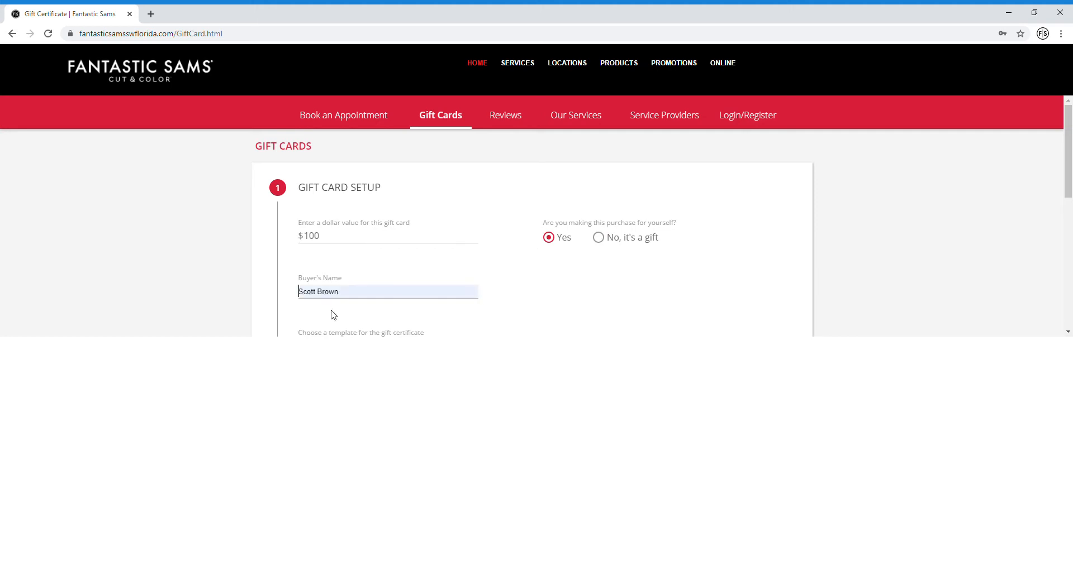
scroll("down", 3)
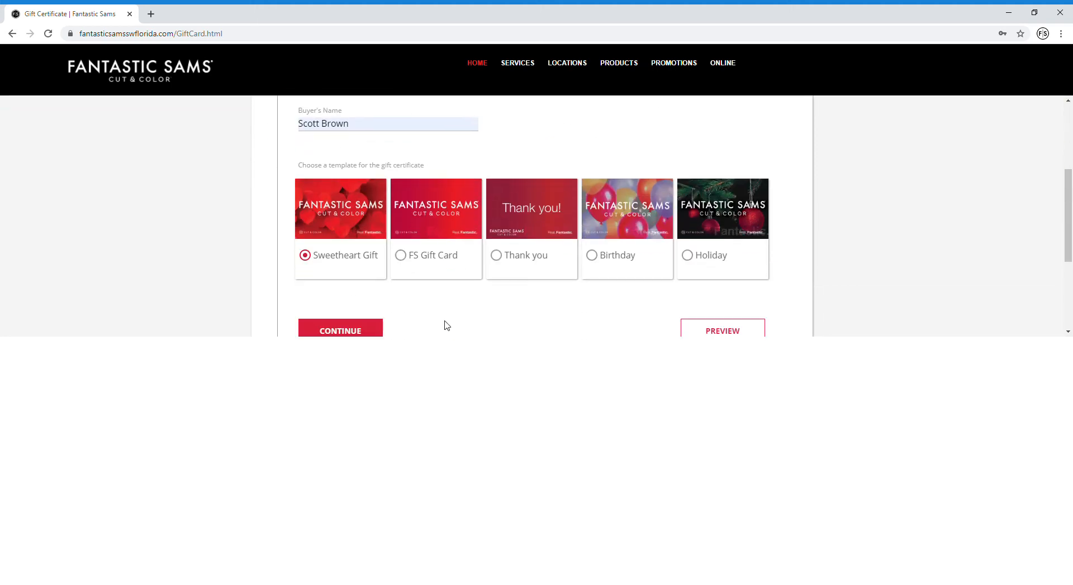
left_click(400, 259)
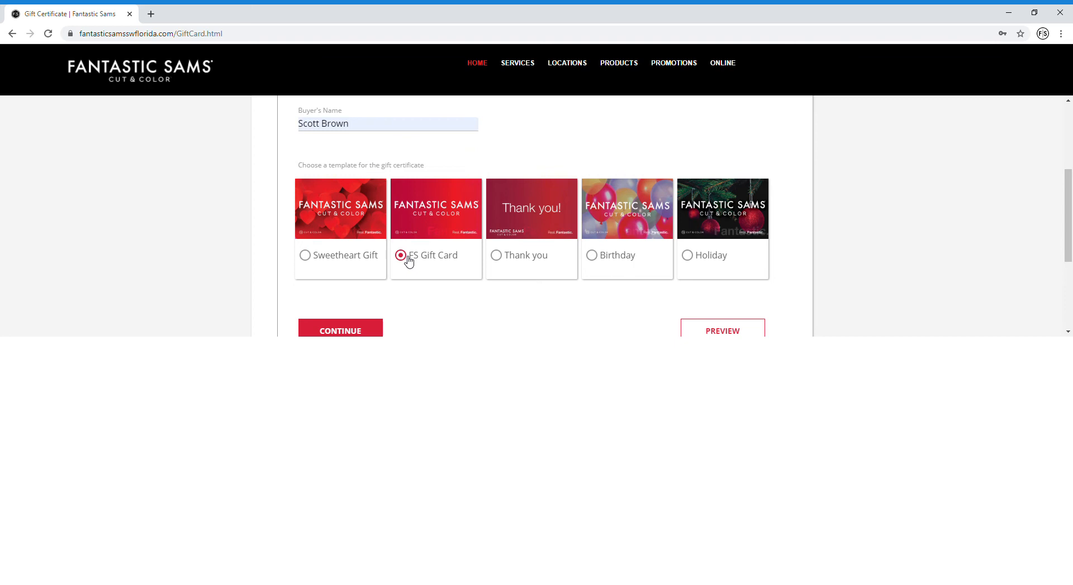
mouse_move(439, 248)
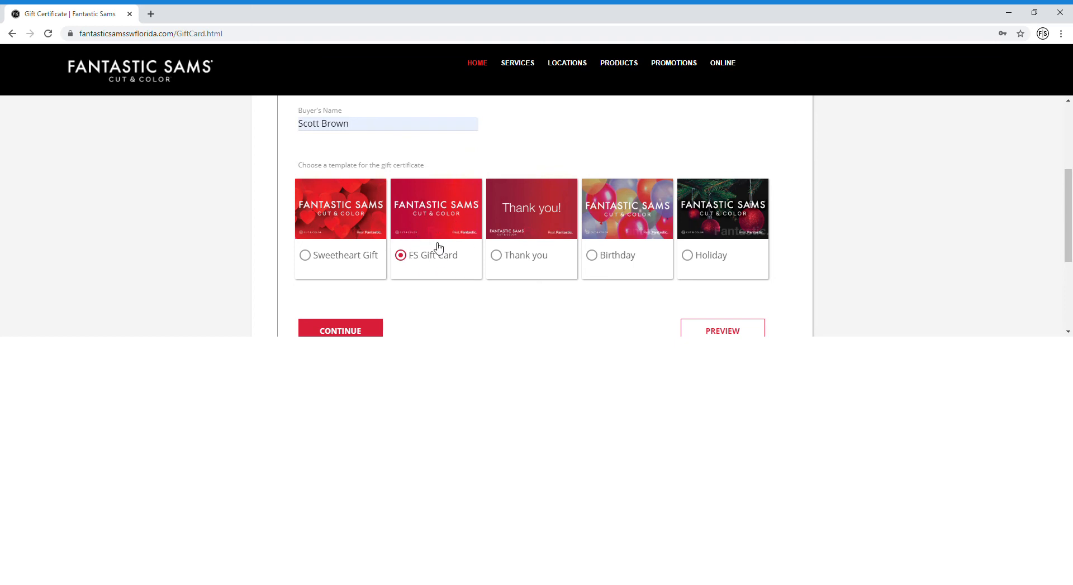
mouse_move(621, 247)
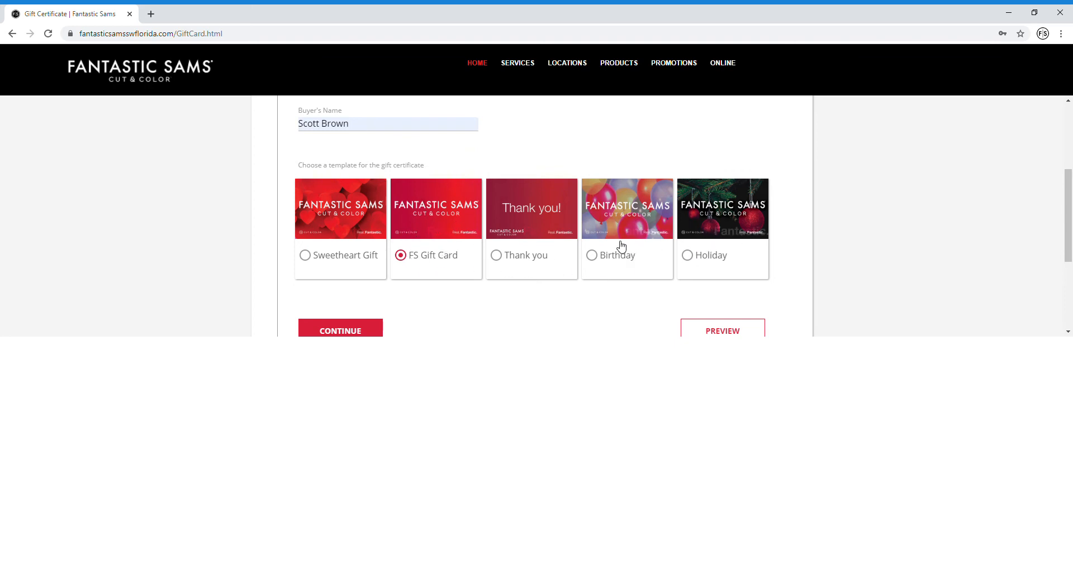
mouse_move(326, 248)
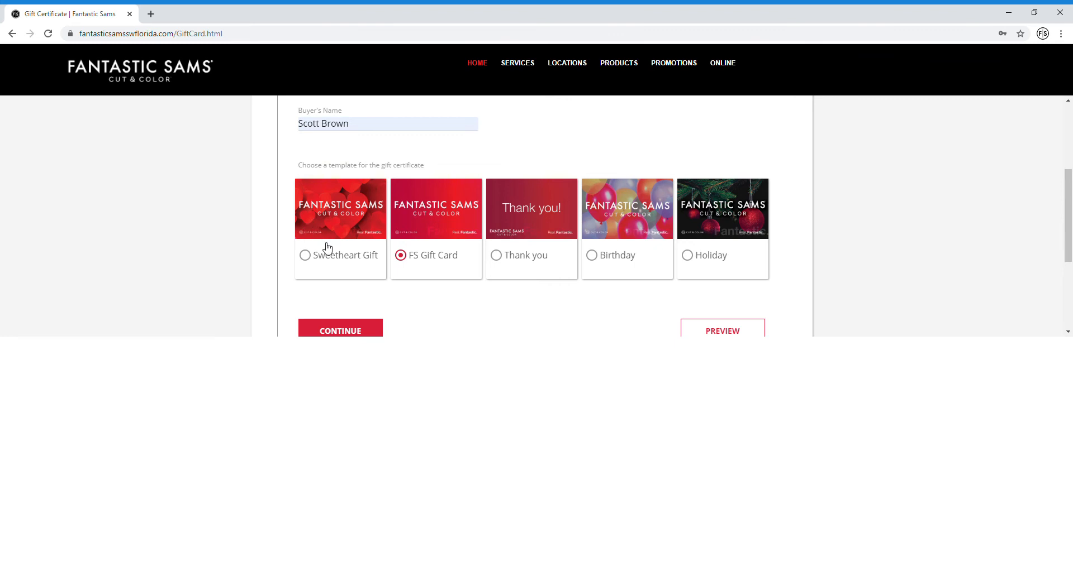
mouse_move(485, 323)
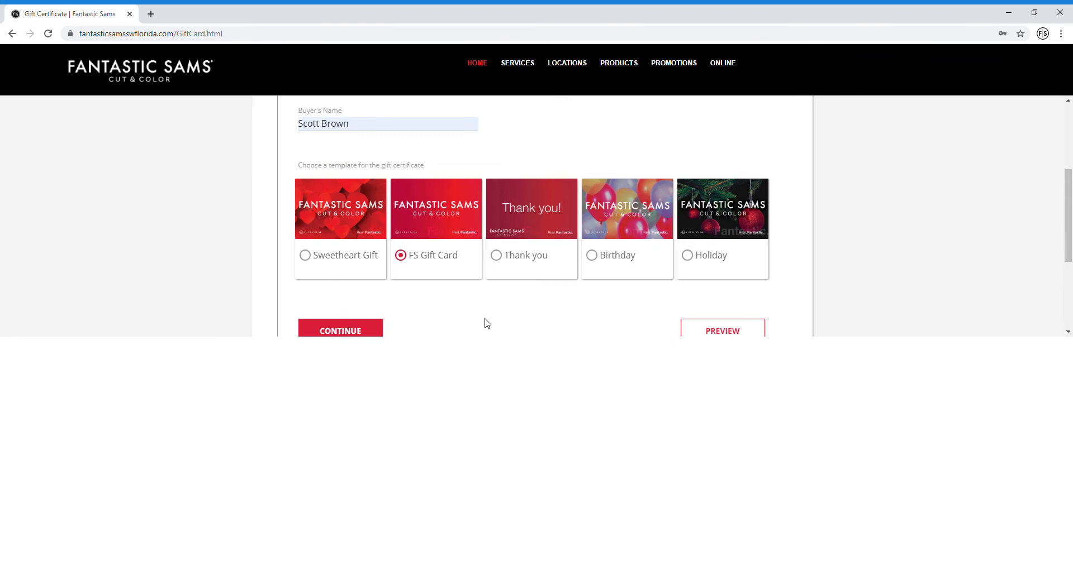
mouse_move(500, 320)
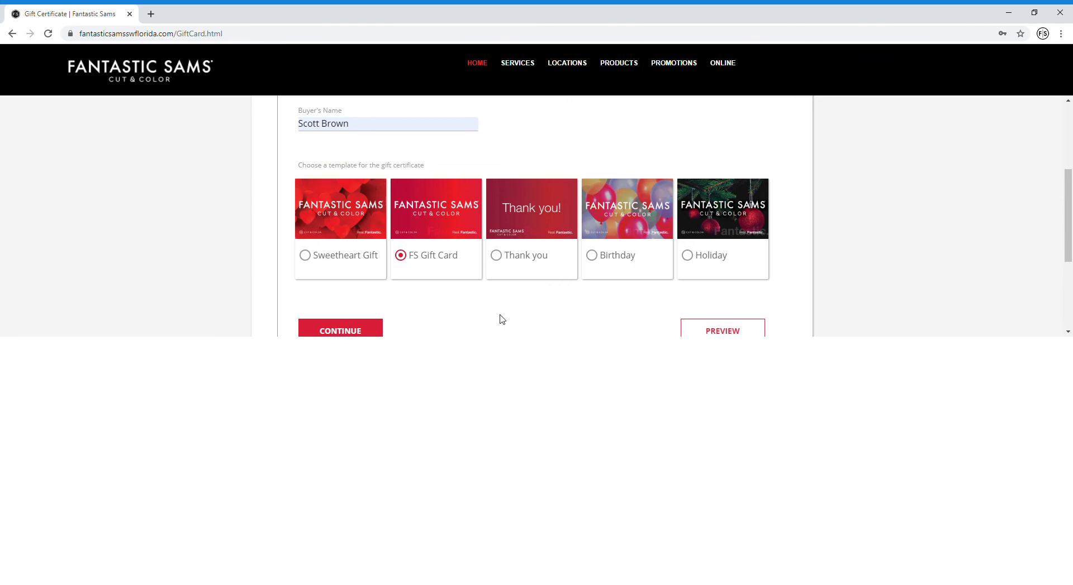
left_click(341, 331)
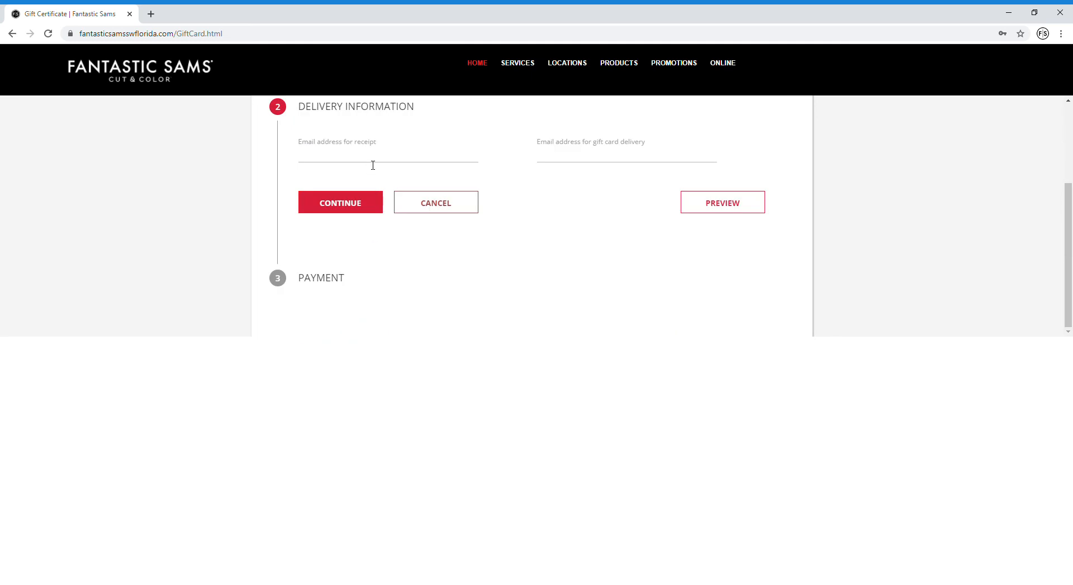
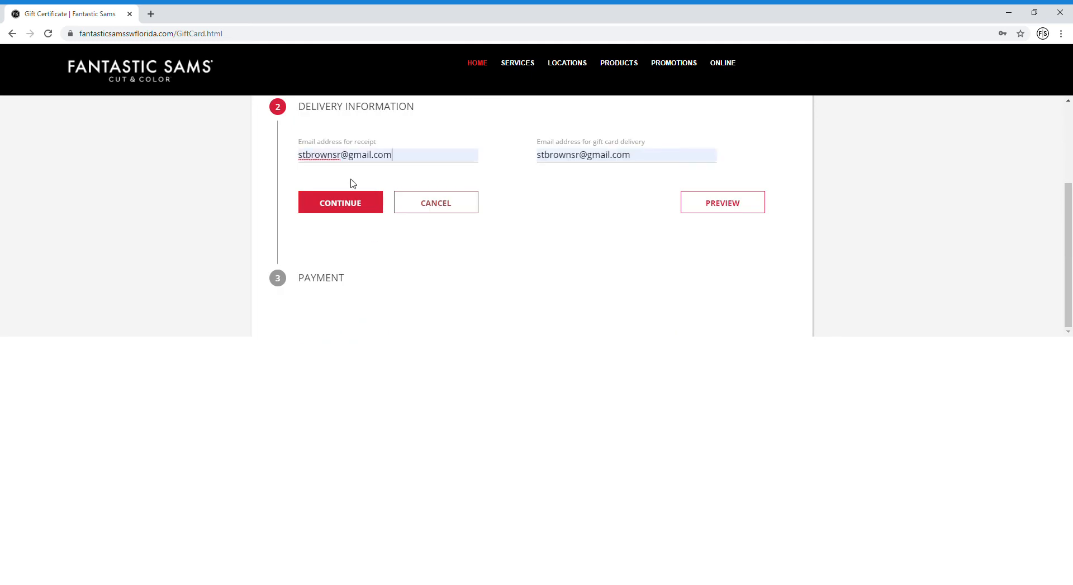
mouse_move(340, 208)
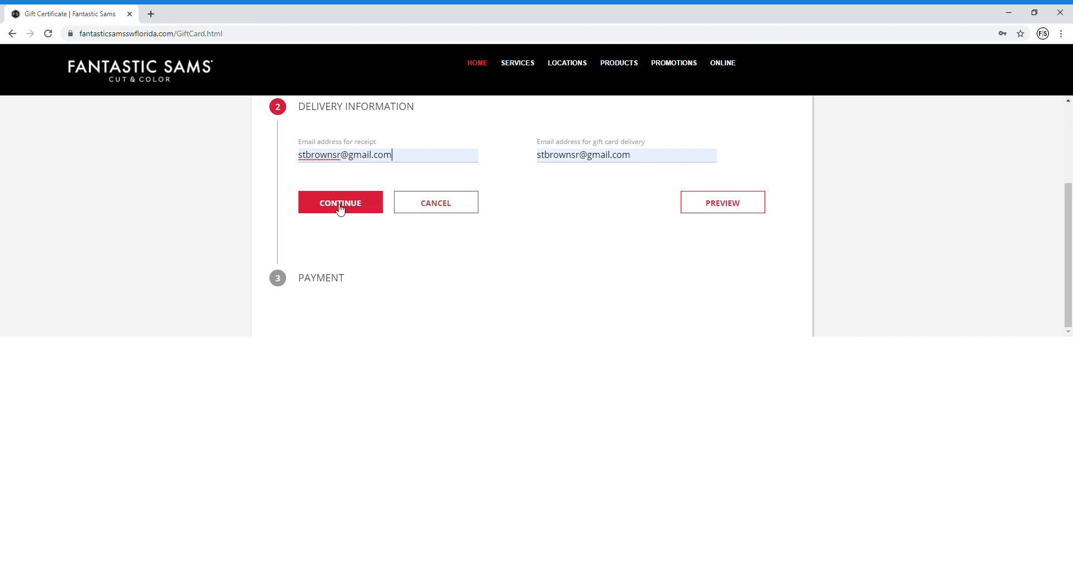
left_click(340, 202)
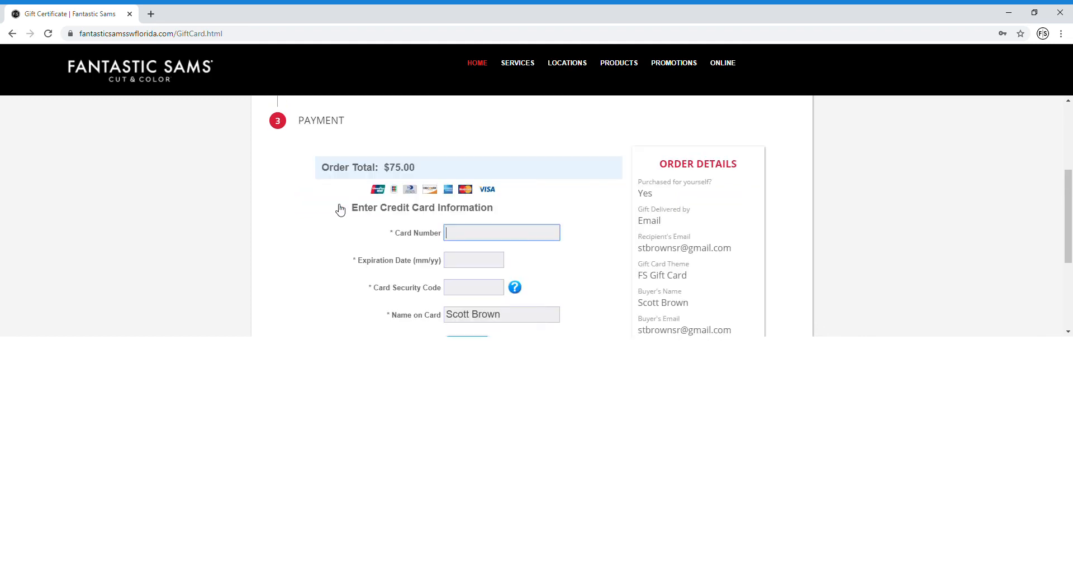
mouse_move(450, 171)
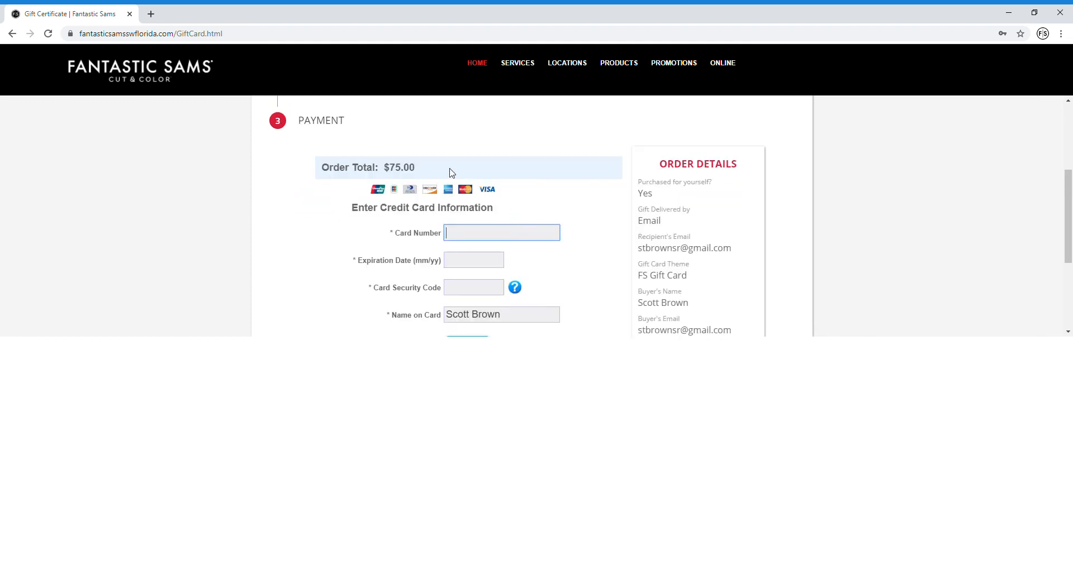
mouse_move(407, 170)
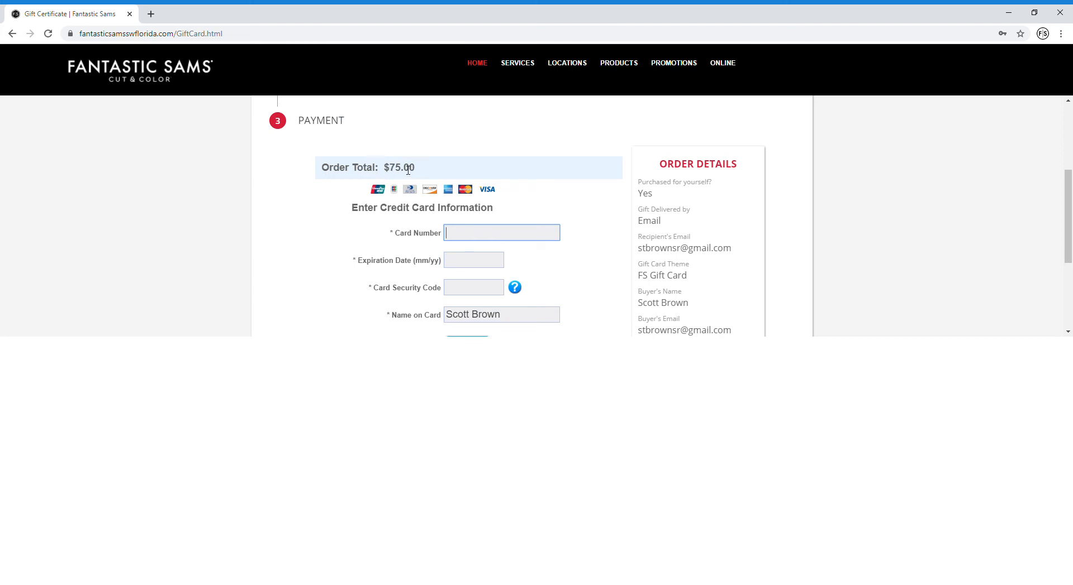
mouse_move(415, 179)
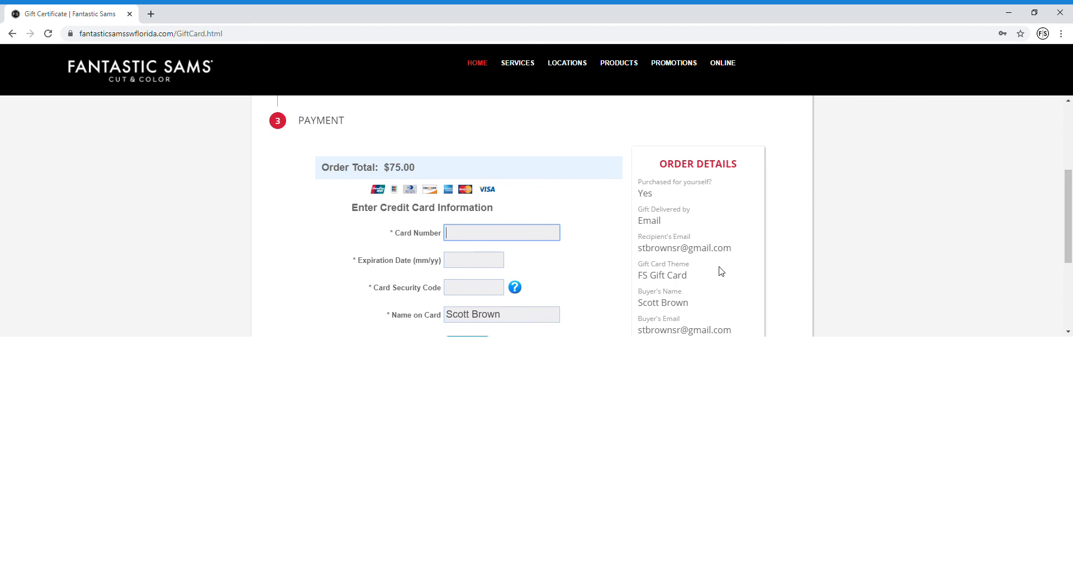
scroll("down", 3)
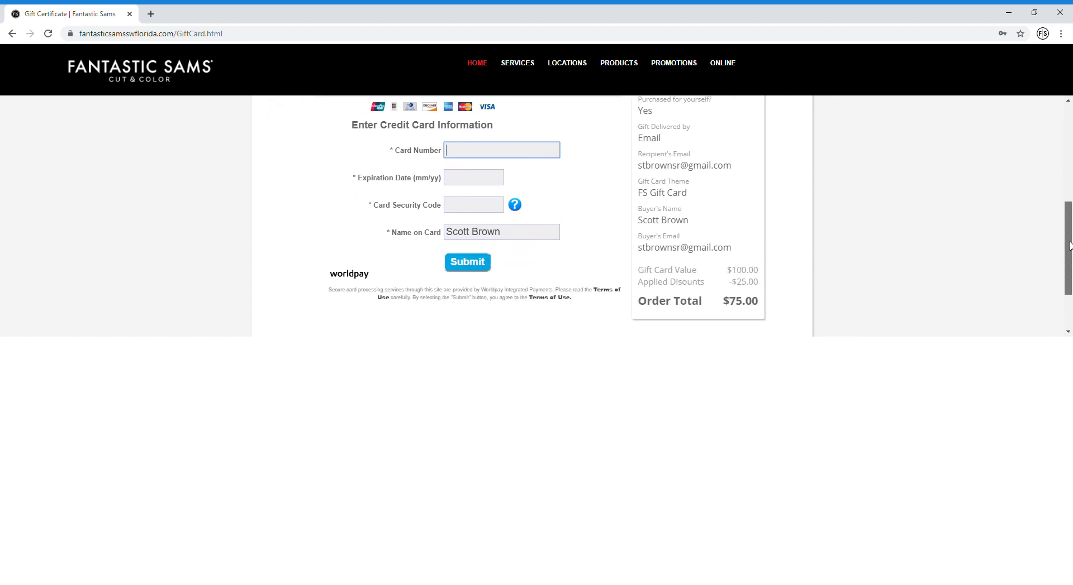
scroll("down", 3)
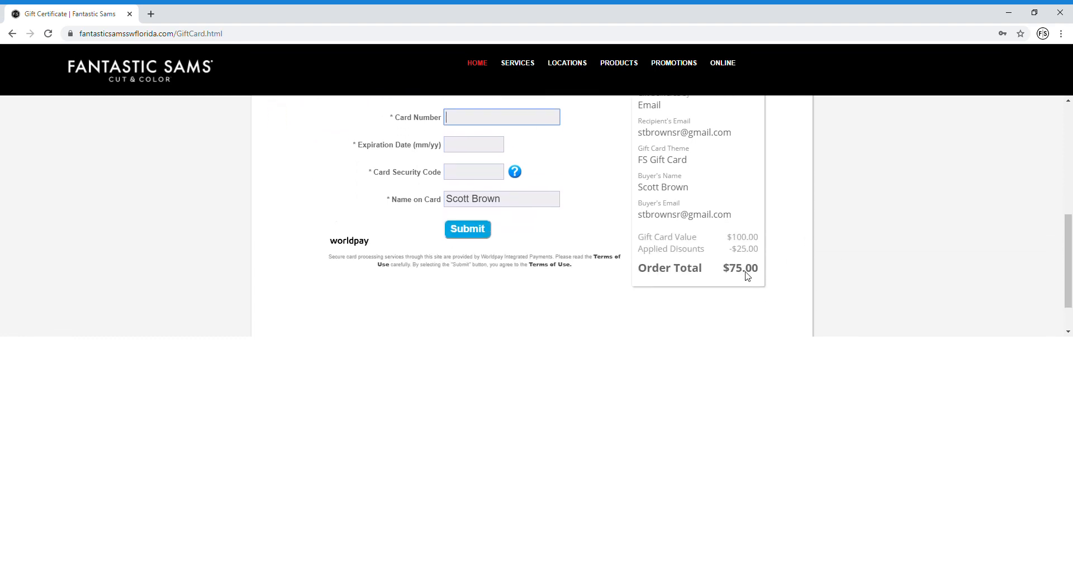